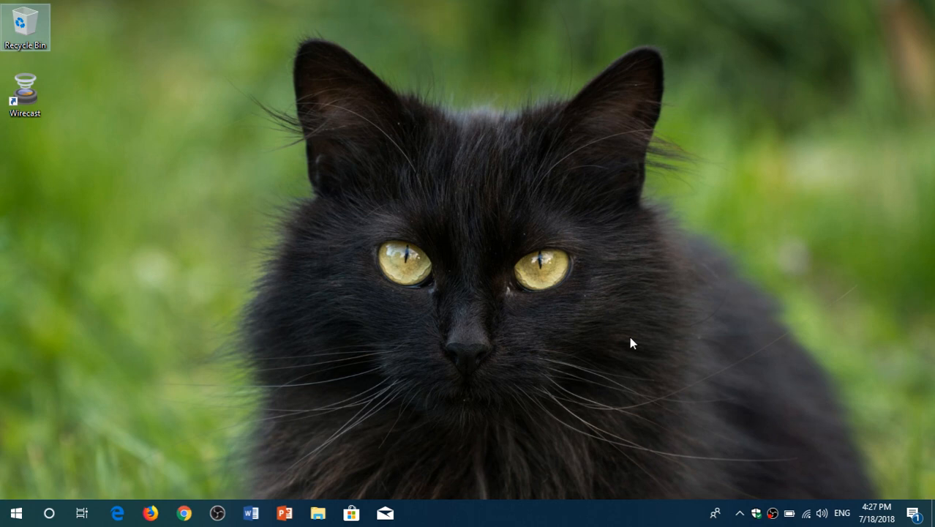
{"action": "mouse_move", "coordinate": [647, 323]}
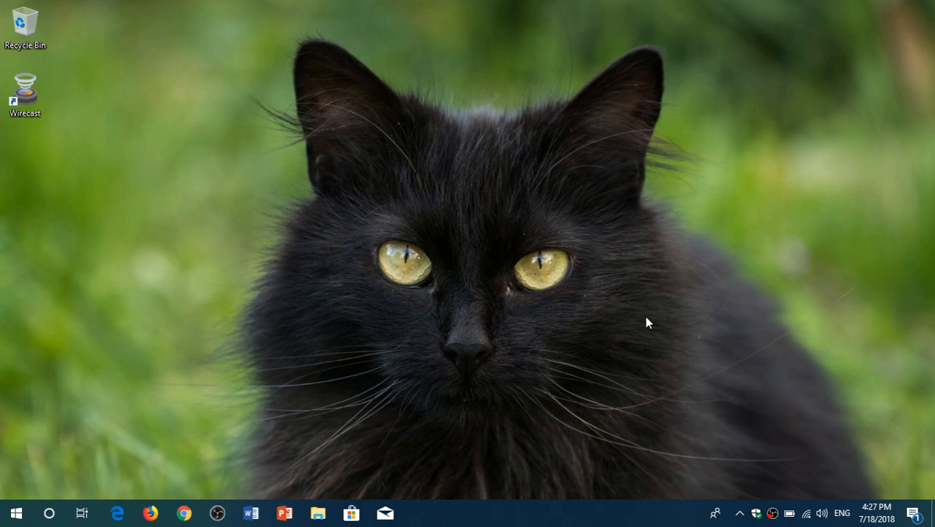
{"action": "mouse_move", "coordinate": [58, 401]}
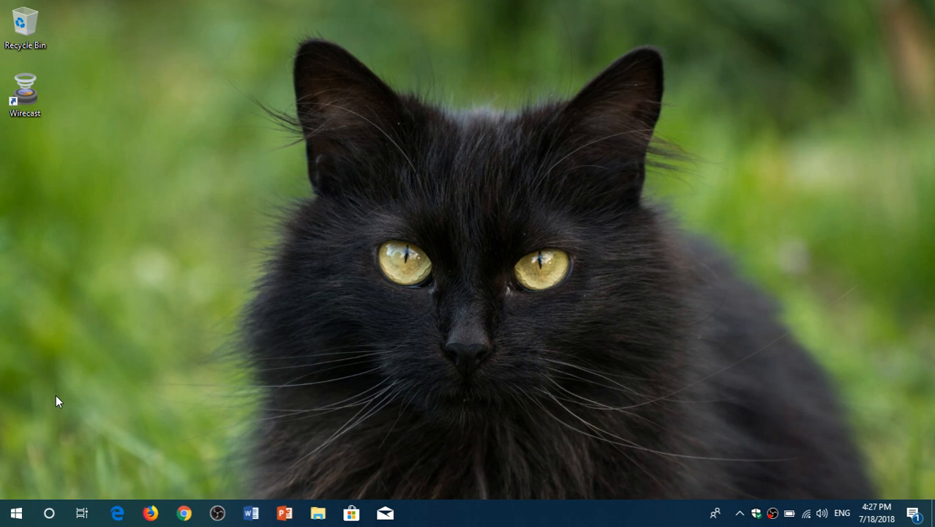
{"action": "mouse_move", "coordinate": [22, 445]}
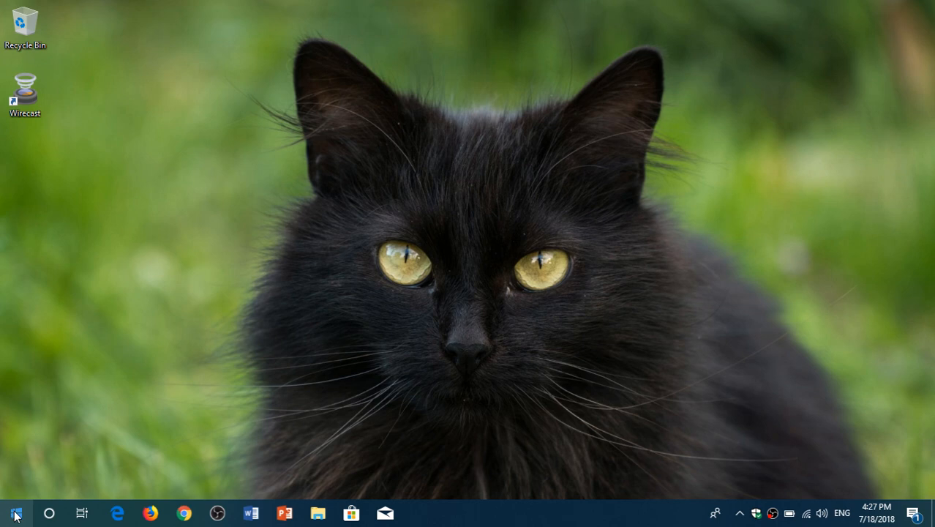
Right-click the Start button to show the Win+X menu with Device Manager, Task Manager and Run
{"action": "right_click", "coordinate": [13, 513]}
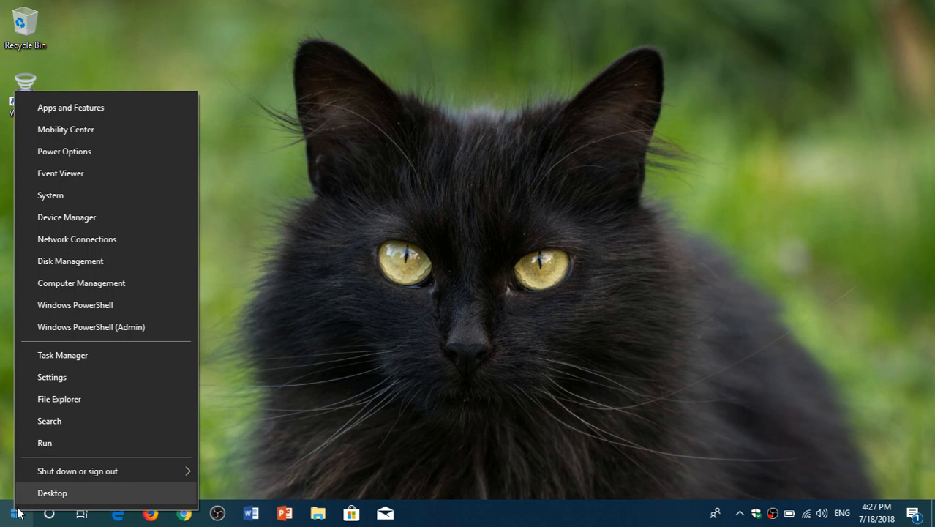
{"action": "mouse_move", "coordinate": [124, 107]}
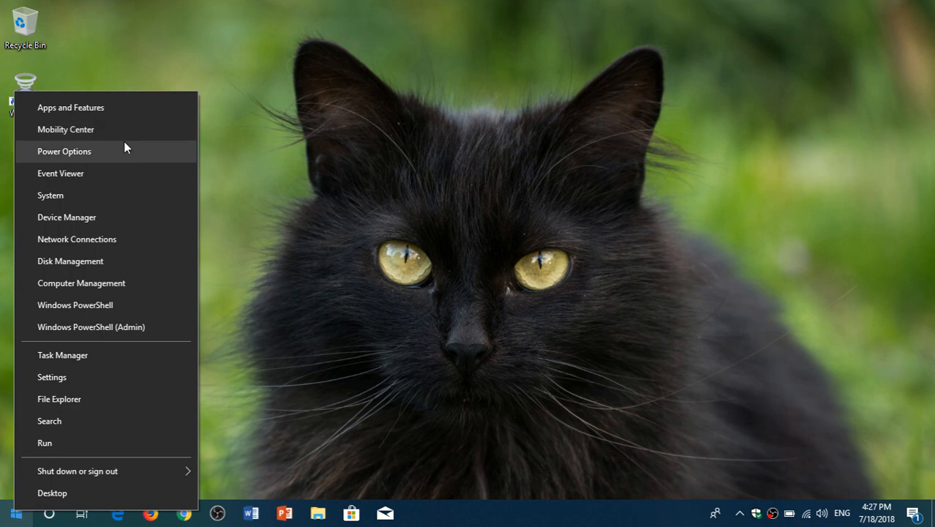
{"action": "mouse_move", "coordinate": [114, 182]}
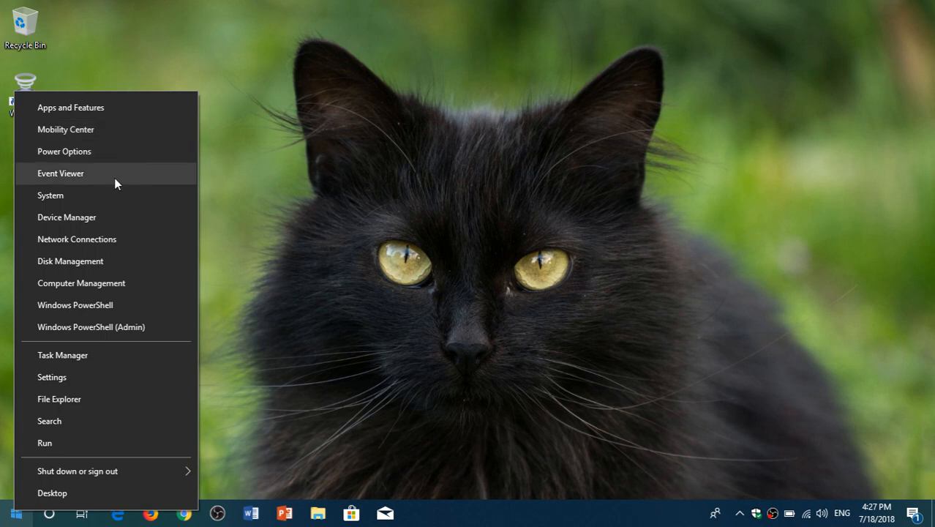
{"action": "mouse_move", "coordinate": [115, 217]}
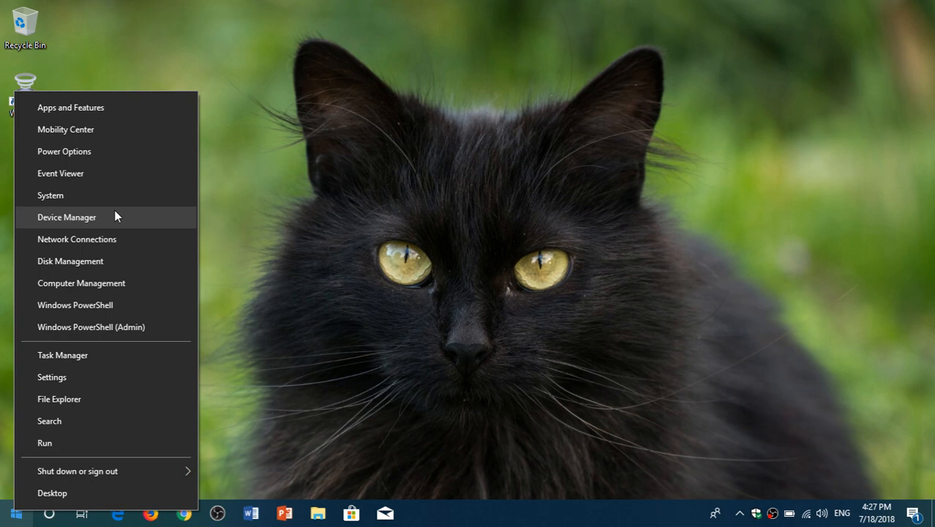
{"action": "mouse_move", "coordinate": [70, 261]}
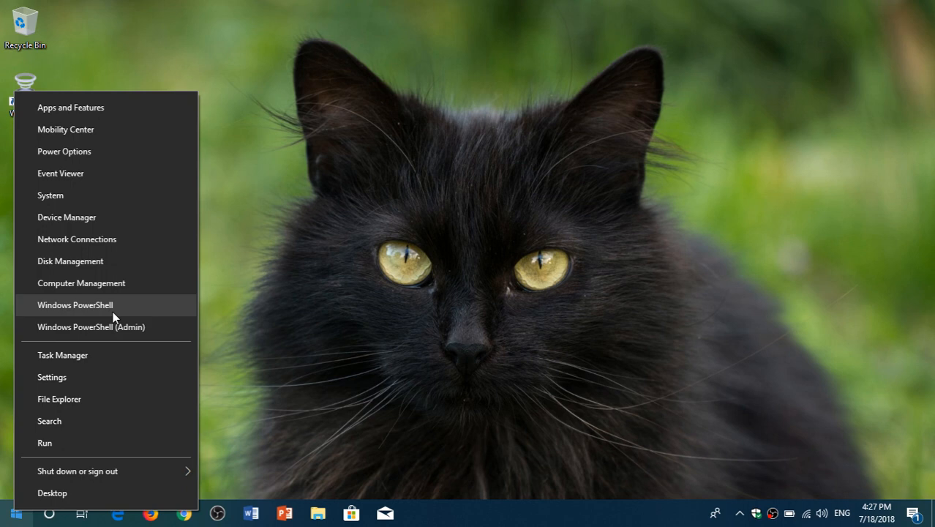
{"action": "mouse_move", "coordinate": [58, 324]}
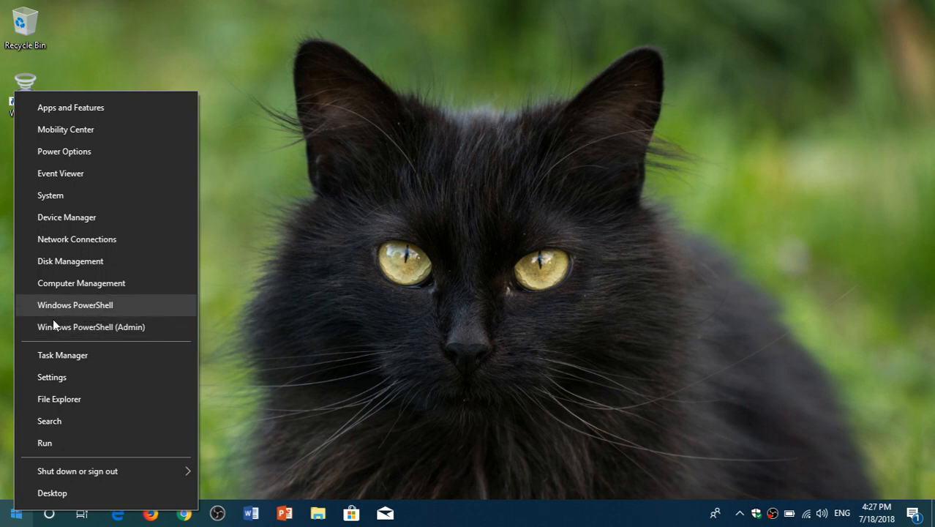
{"action": "mouse_move", "coordinate": [105, 327]}
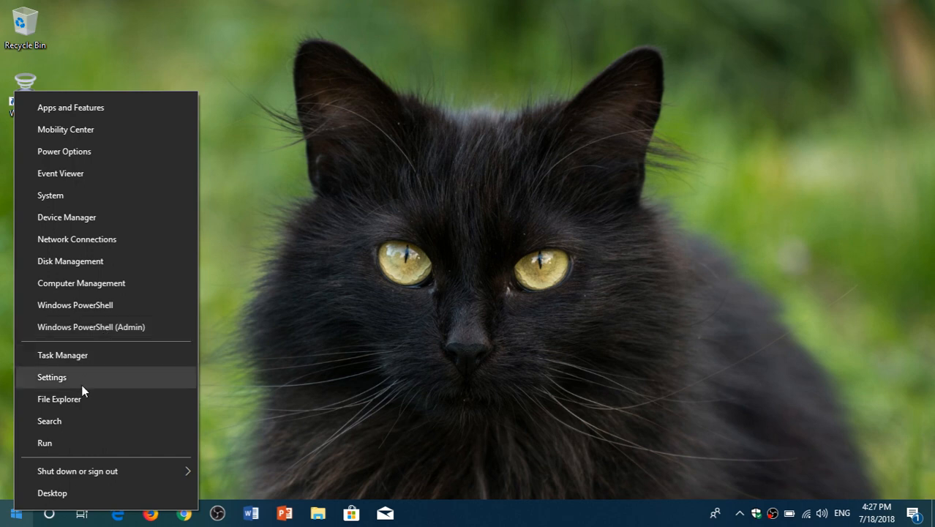
{"action": "mouse_move", "coordinate": [83, 399]}
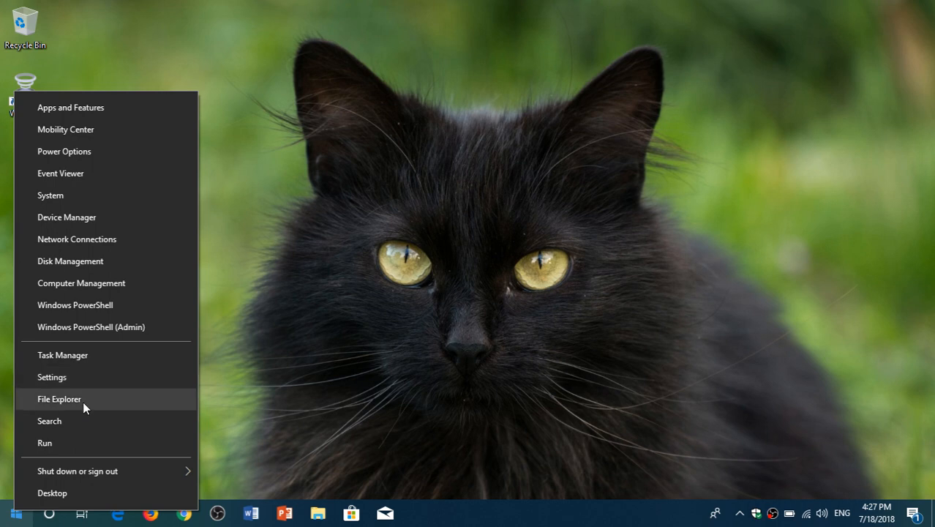
{"action": "mouse_move", "coordinate": [82, 443]}
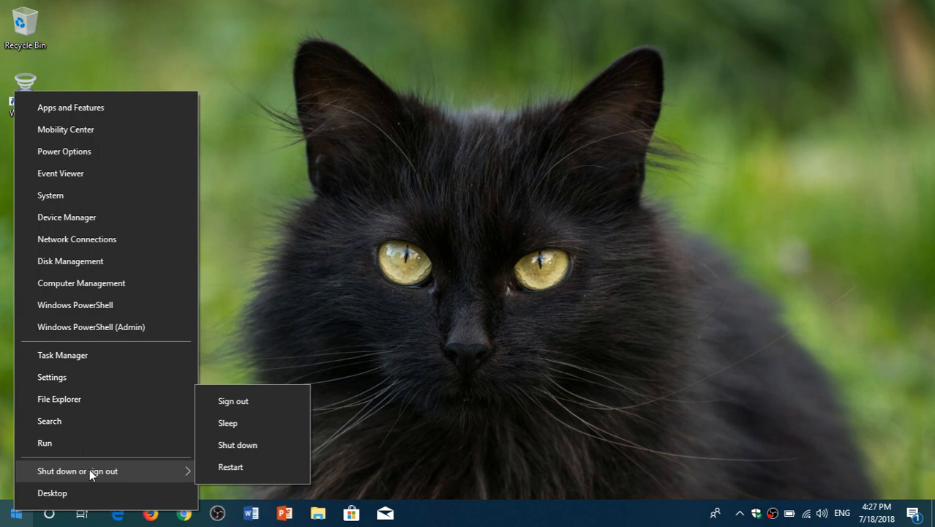
{"action": "mouse_move", "coordinate": [558, 286]}
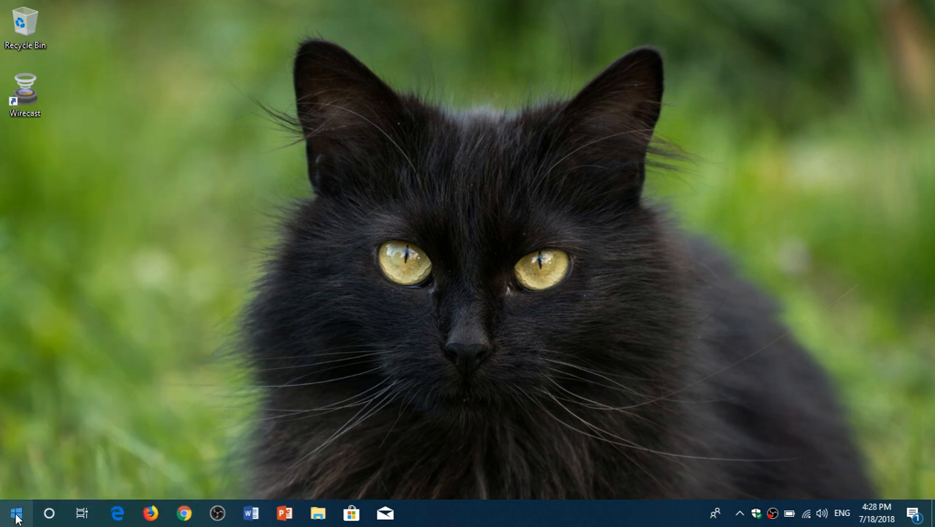
{"action": "right_click", "coordinate": [11, 513]}
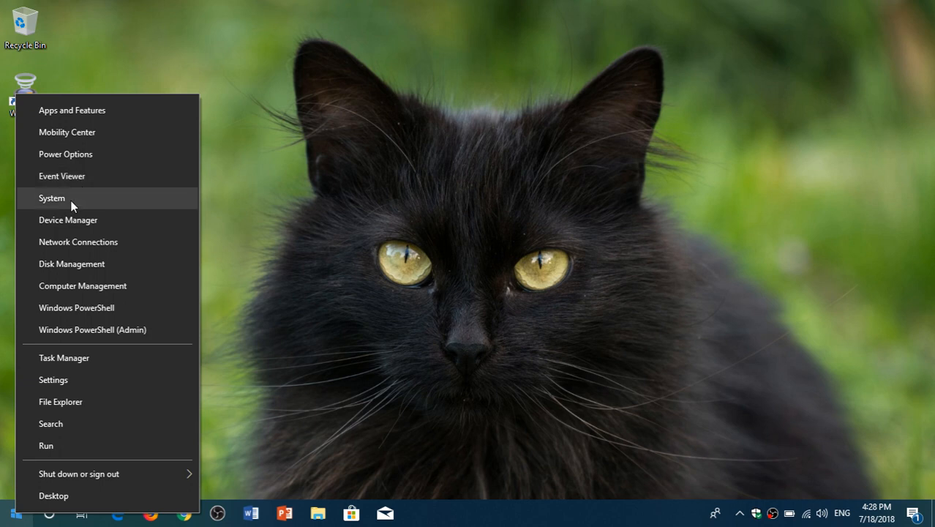
{"action": "left_click", "coordinate": [51, 198]}
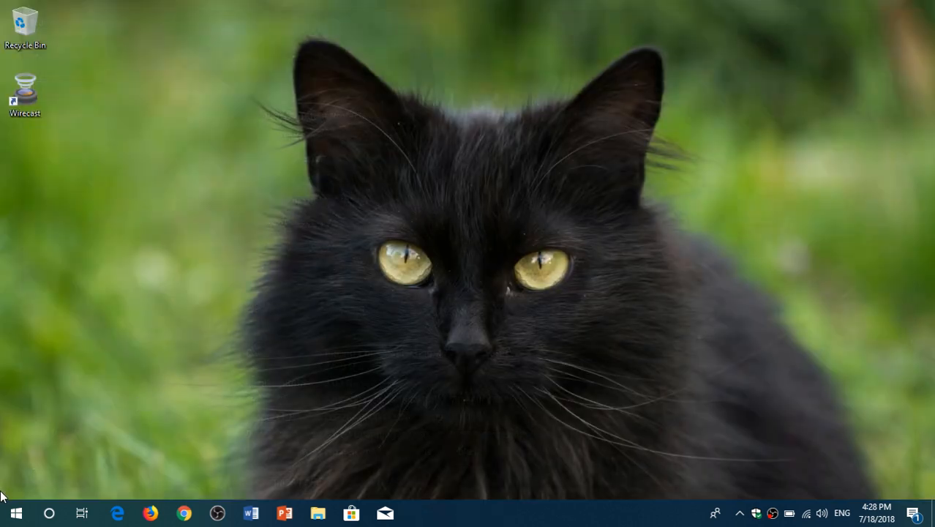
Reopen the Win+X menu from the Start button, showing Event Viewer, Disk Management and Run
{"action": "right_click", "coordinate": [17, 512]}
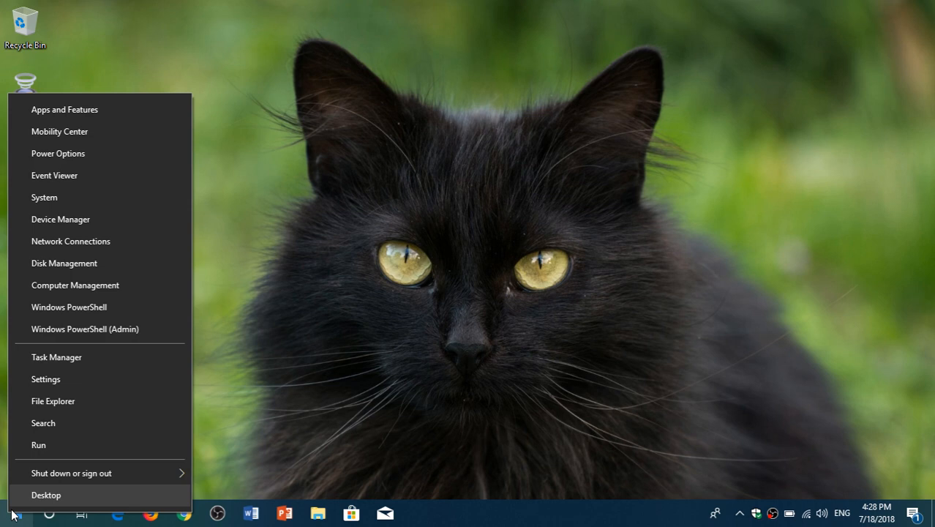
{"action": "mouse_move", "coordinate": [522, 308]}
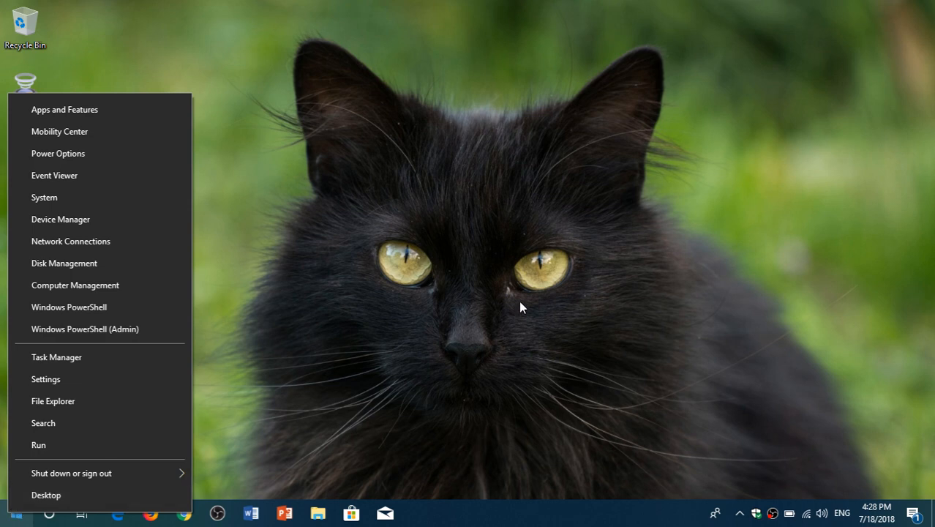